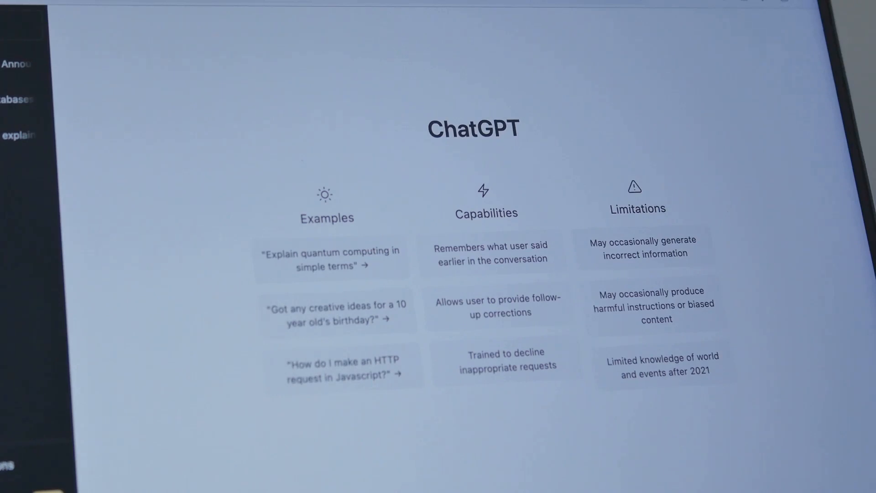
Send the example prompt "Got any creative ideas for a 10 year old's birthday?" to ChatGPT.
left_click(333, 312)
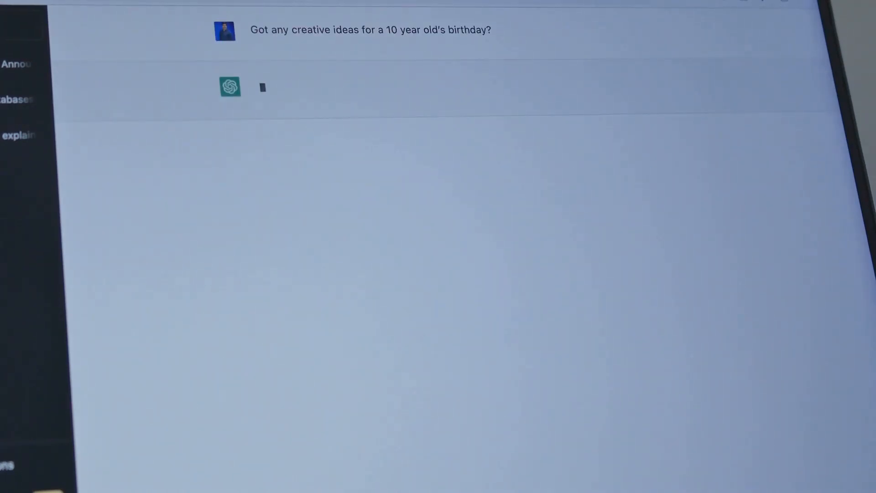